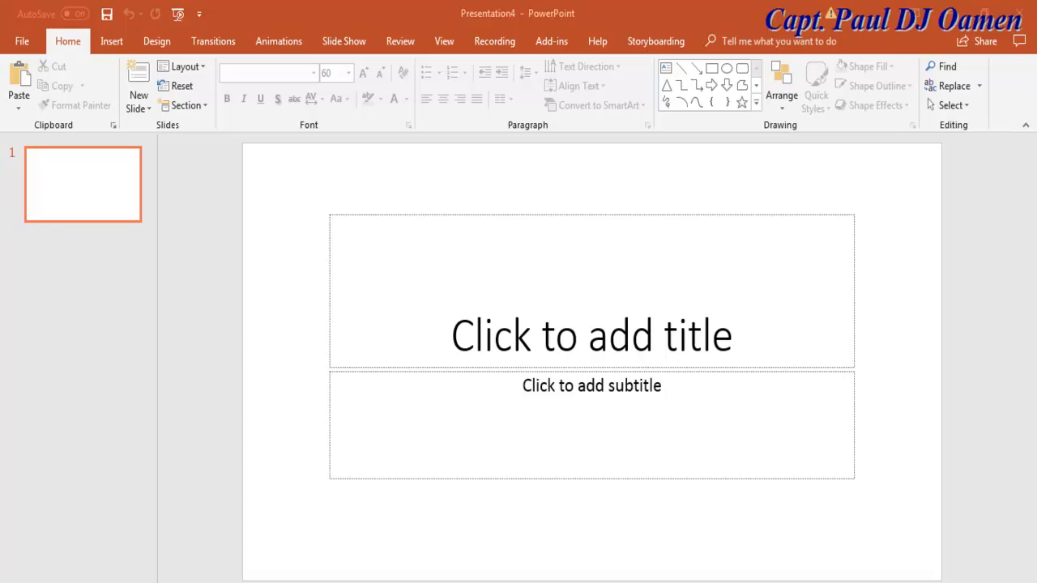
mouse_move(693, 487)
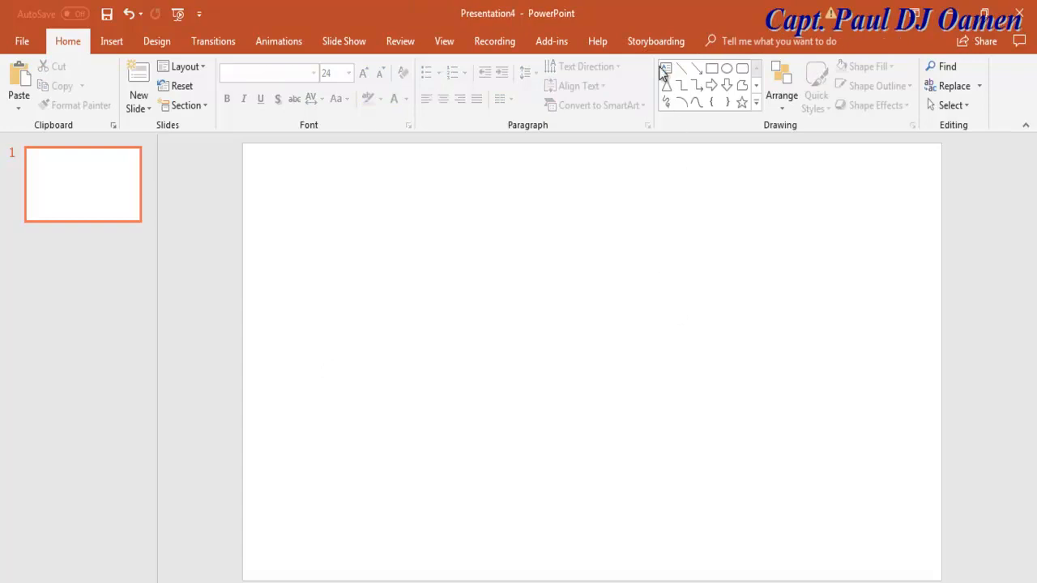
mouse_move(665, 68)
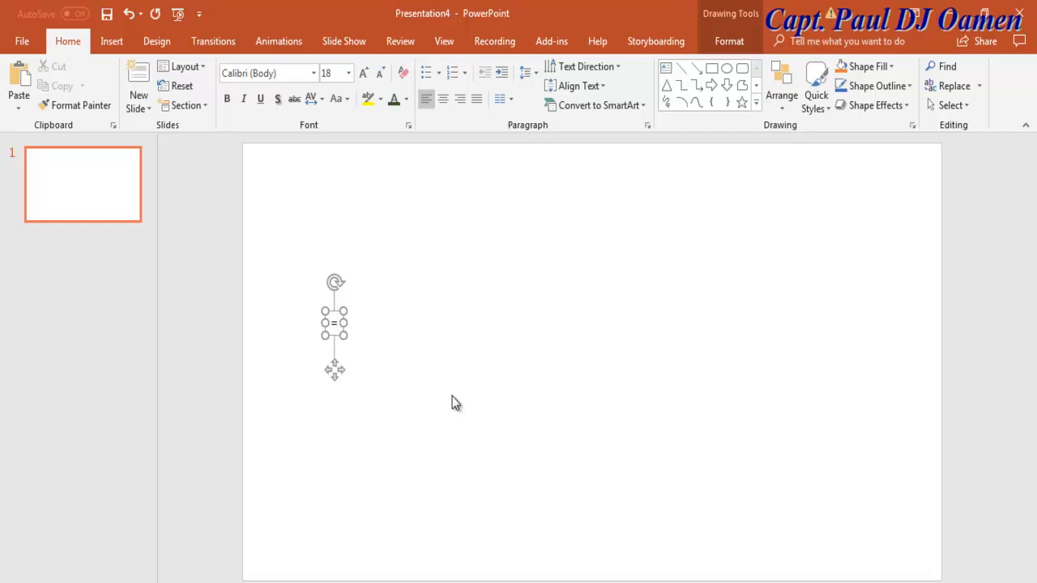
Step: Generate four paragraphs of 'quick brown fox' filler text using =rand(4,2)
type("=rand")
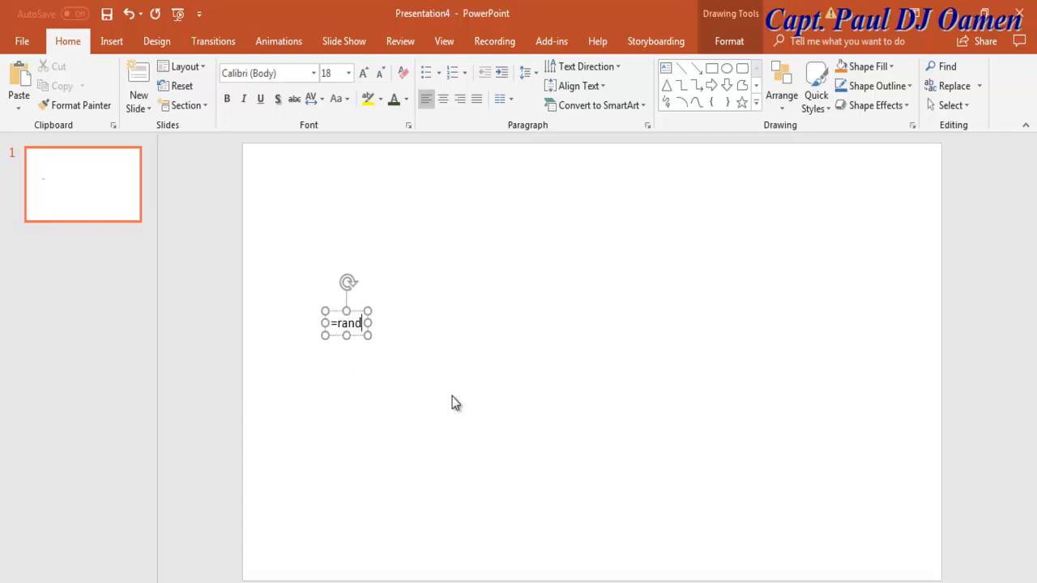
type("(")
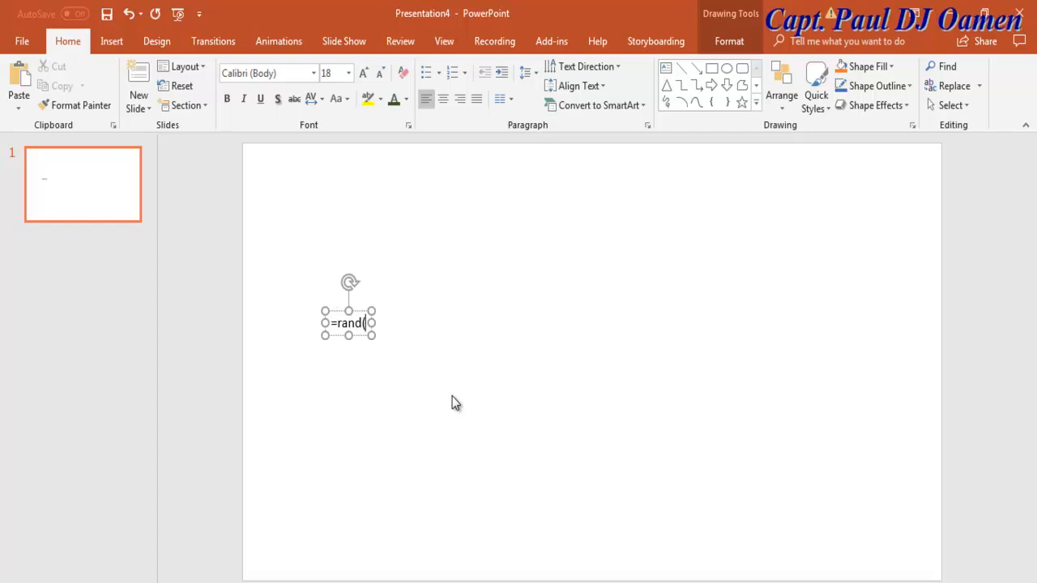
type("4,")
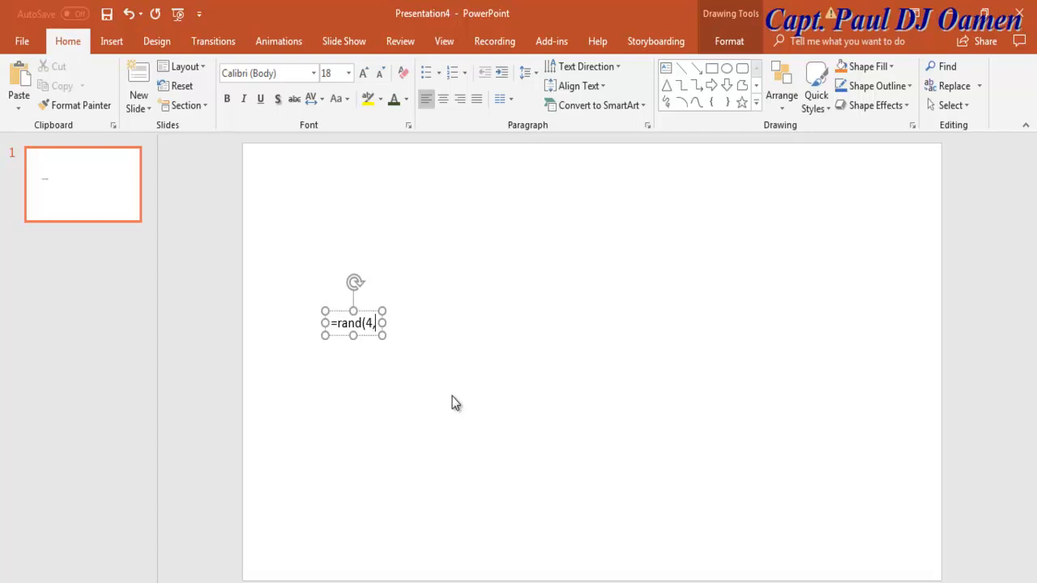
type("2)")
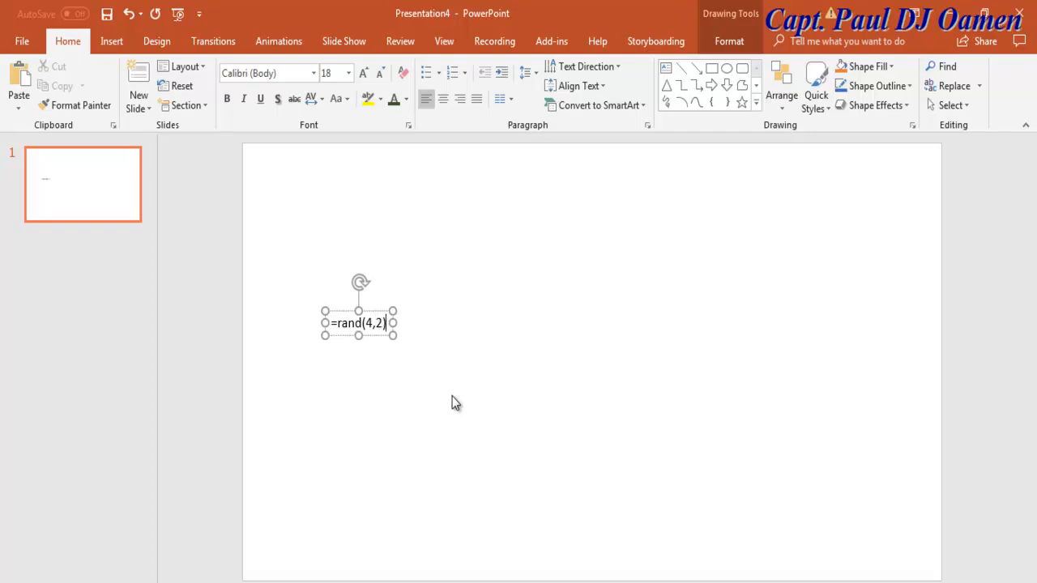
key("Enter")
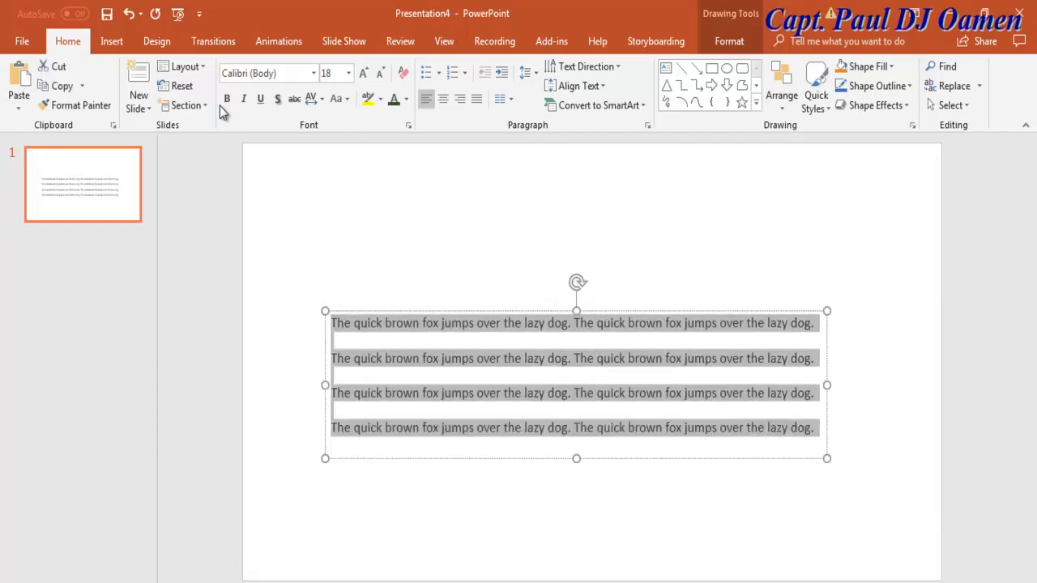
Step: Make all four sample lines bold at 24 pt
left_click(348, 73)
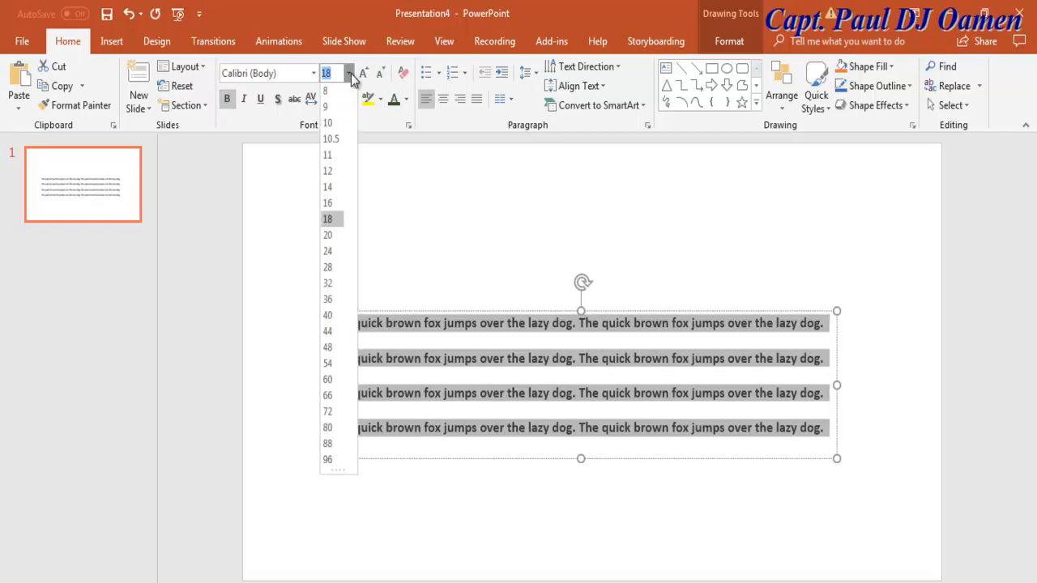
left_click(327, 251)
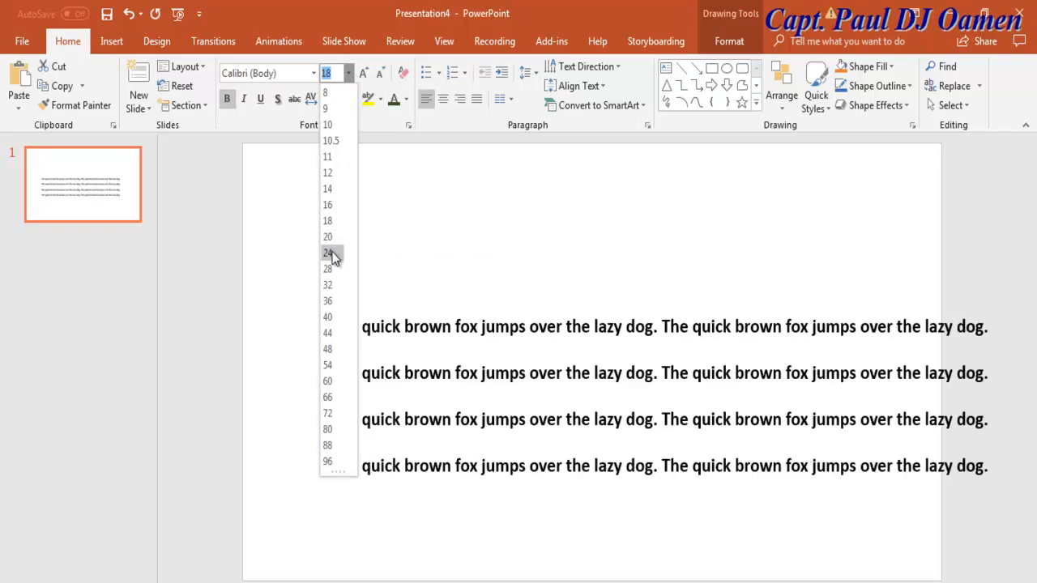
left_click(328, 252)
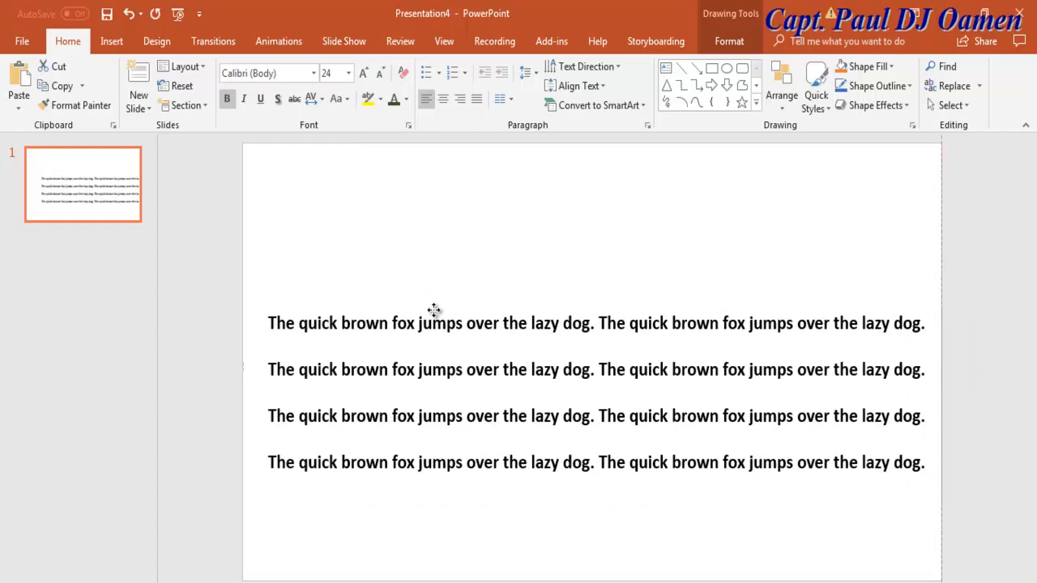
Step: Colour the second line red and the fourth line dark blue
left_click(434, 322)
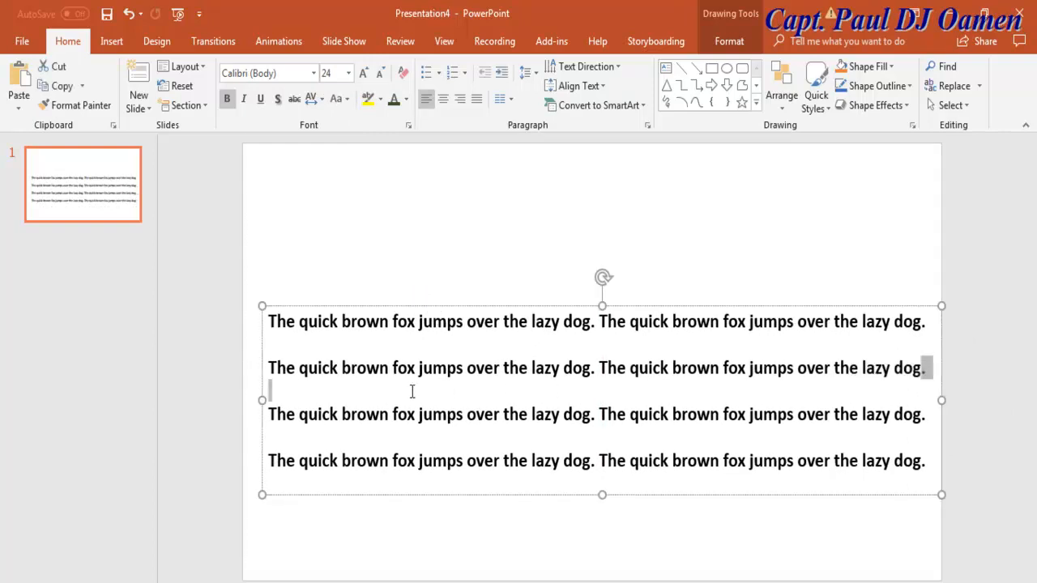
left_click(404, 99)
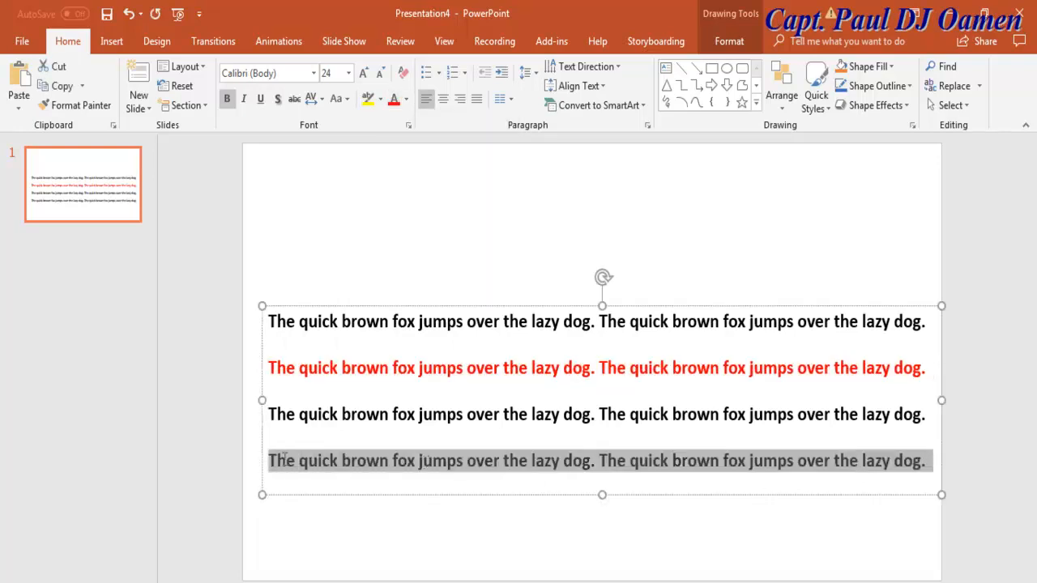
left_click(404, 105)
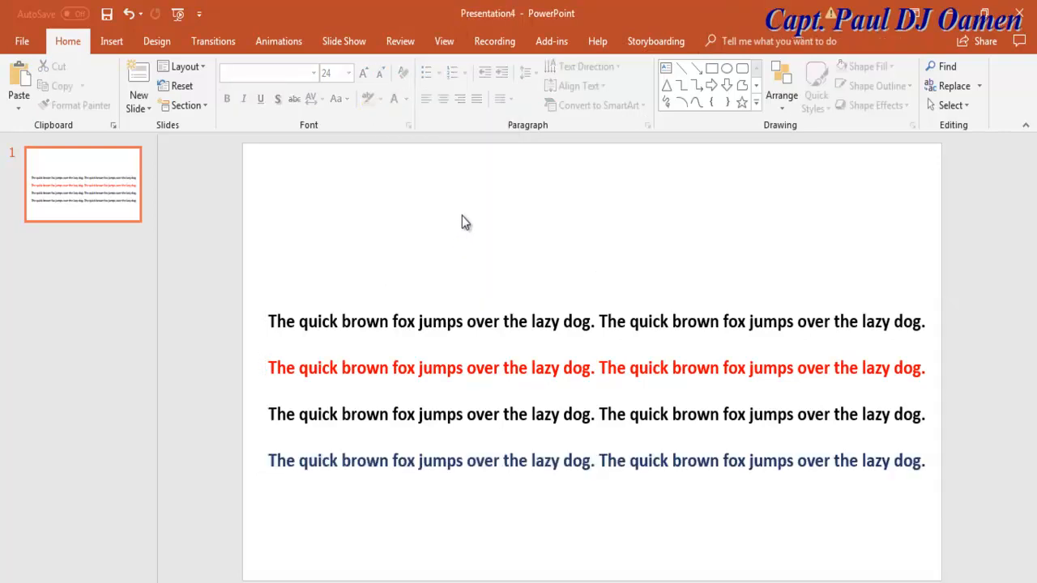
mouse_move(891, 303)
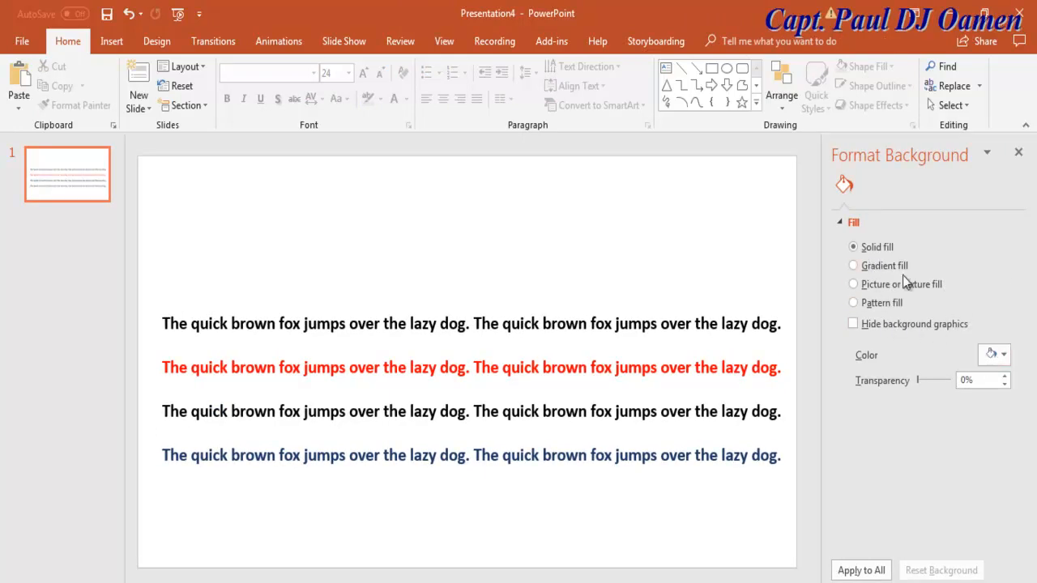
left_click(1003, 355)
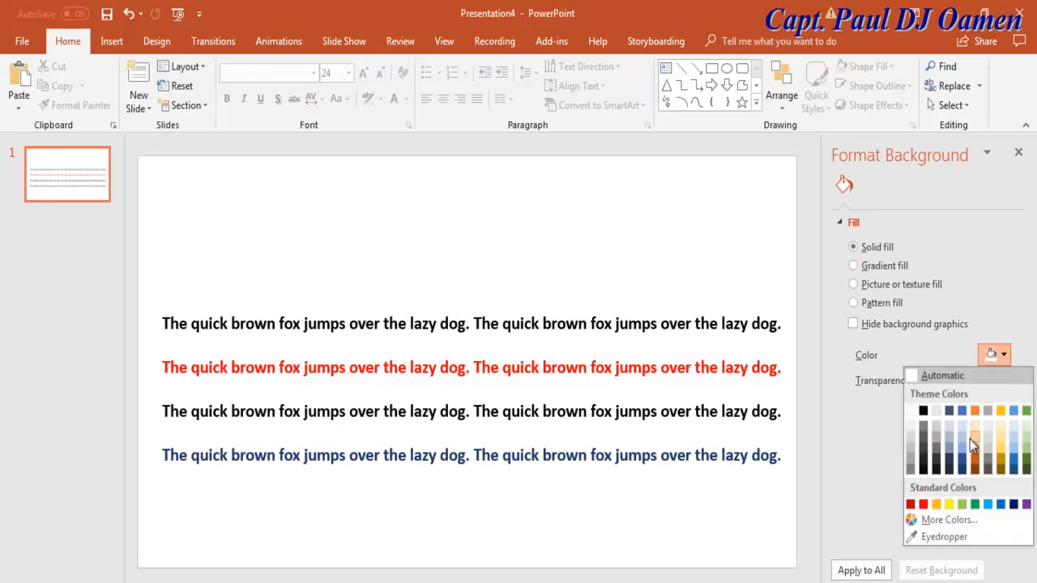
left_click(972, 445)
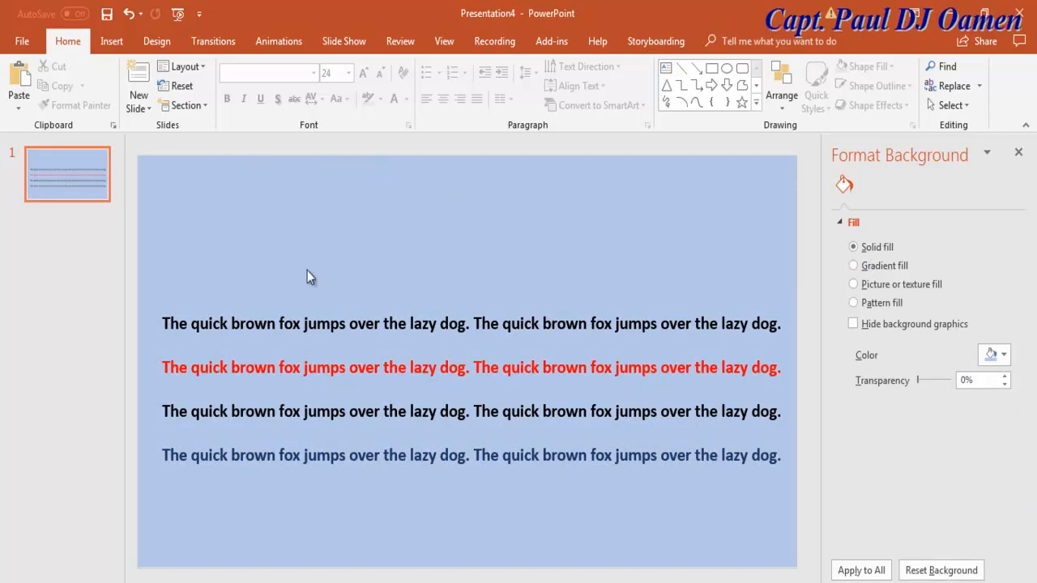
mouse_move(942, 183)
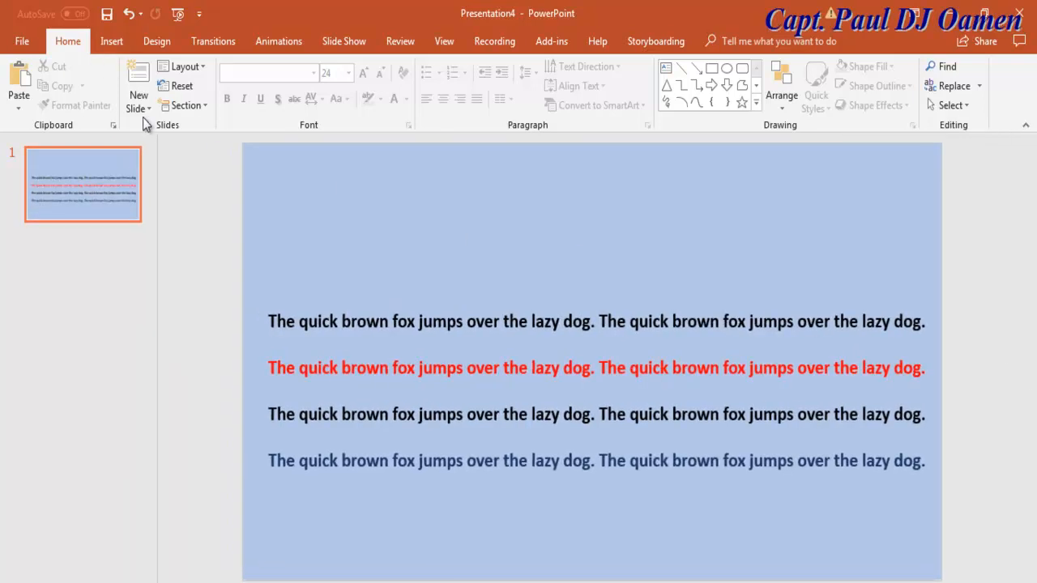
mouse_move(199, 14)
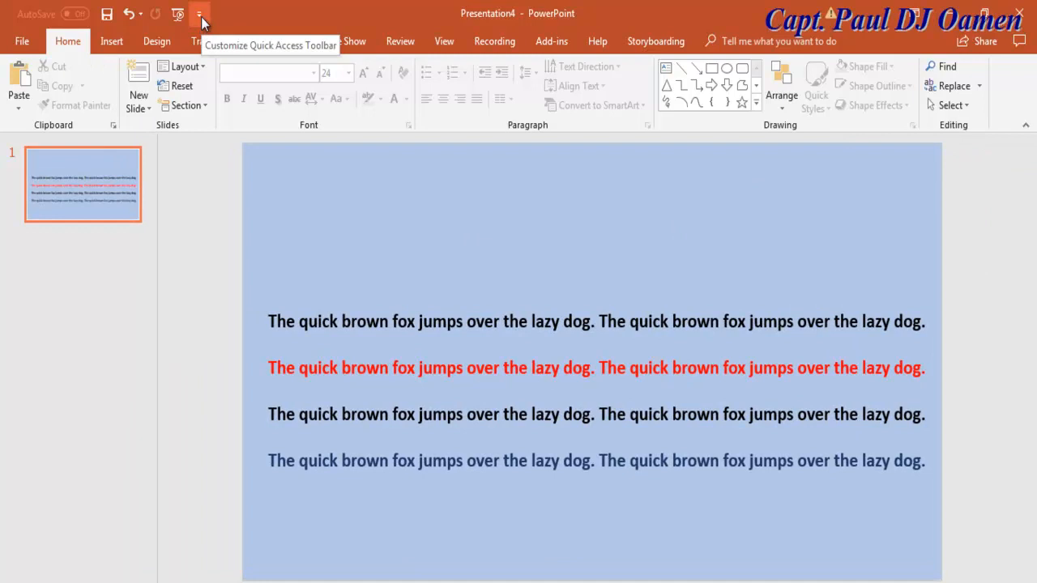
Step: Open the Customize Quick Access Toolbar menu
left_click(199, 15)
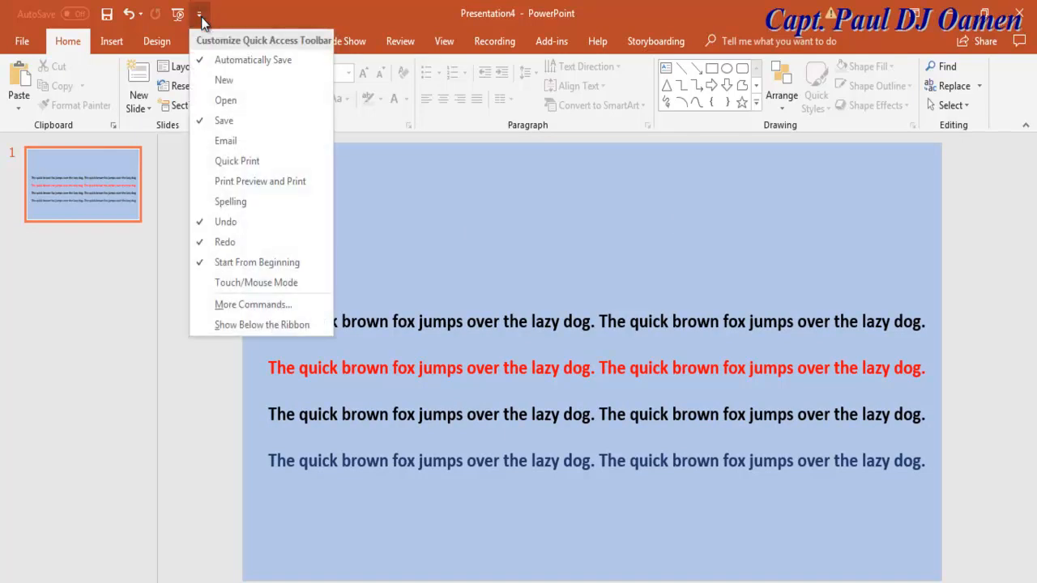
mouse_move(253, 304)
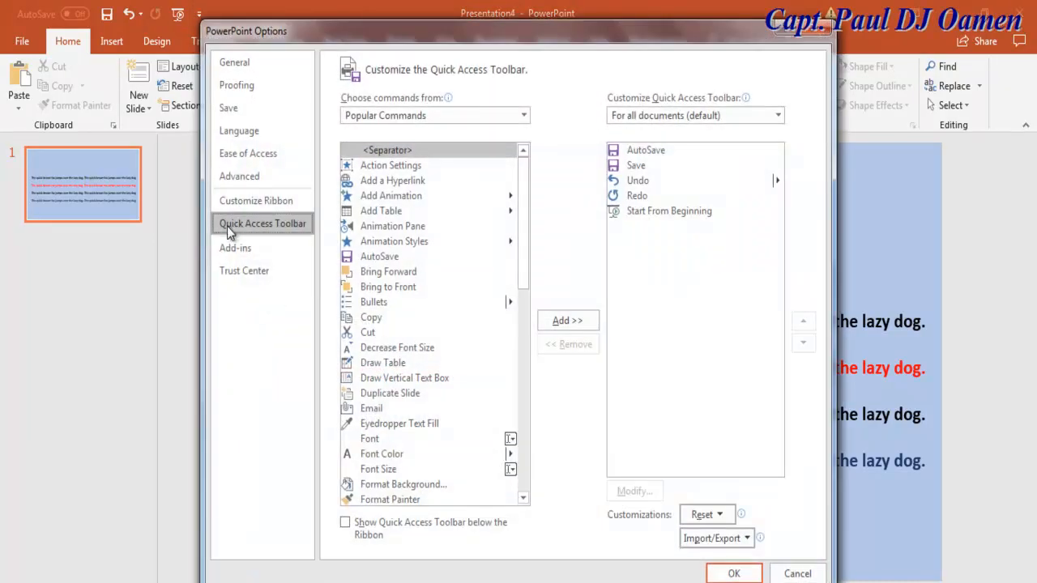
mouse_move(236, 233)
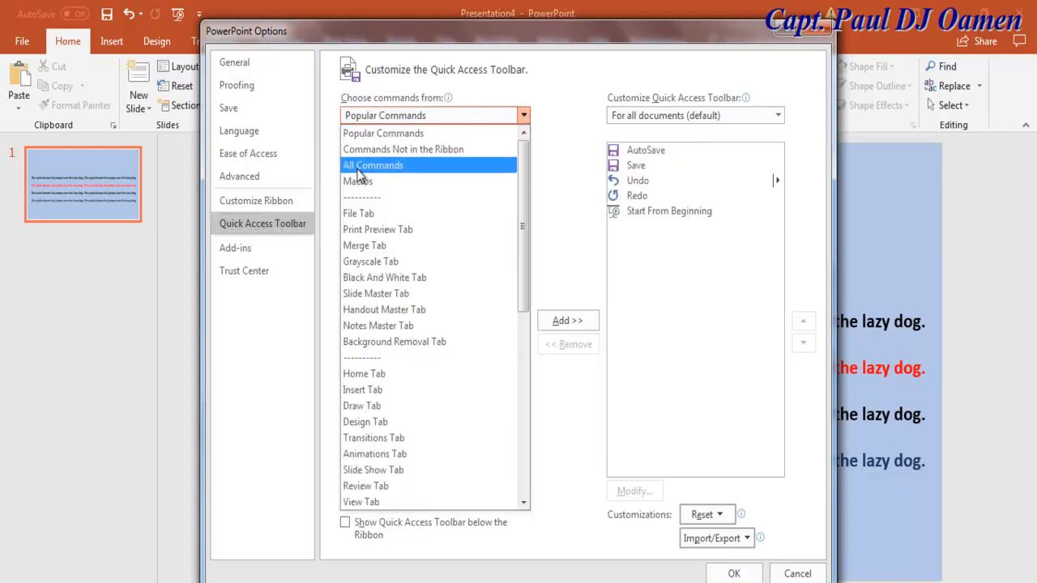
Step: Show All Commands and select Speak from the scrolled list
left_click(372, 164)
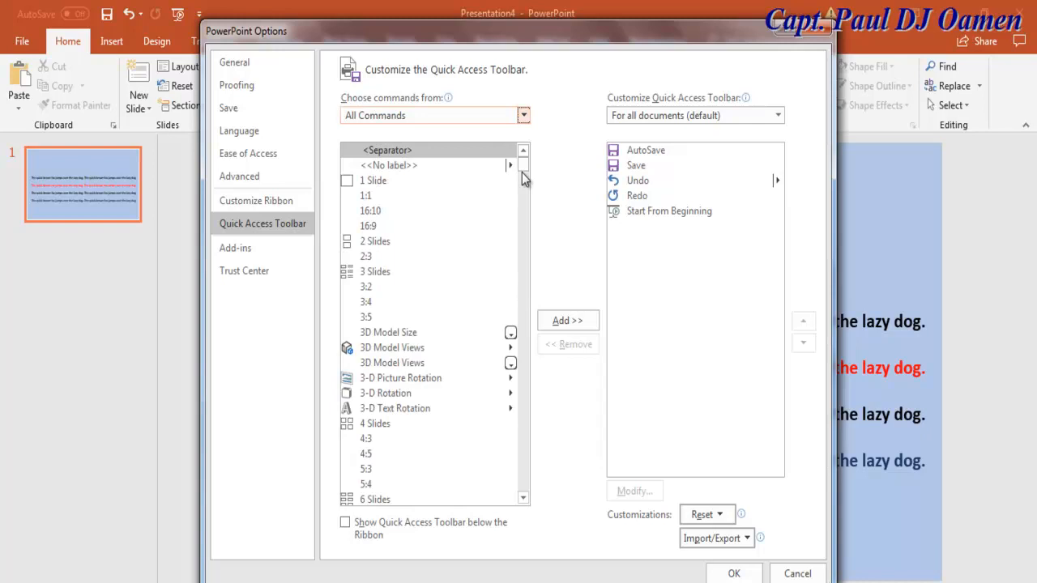
scroll("down", 3)
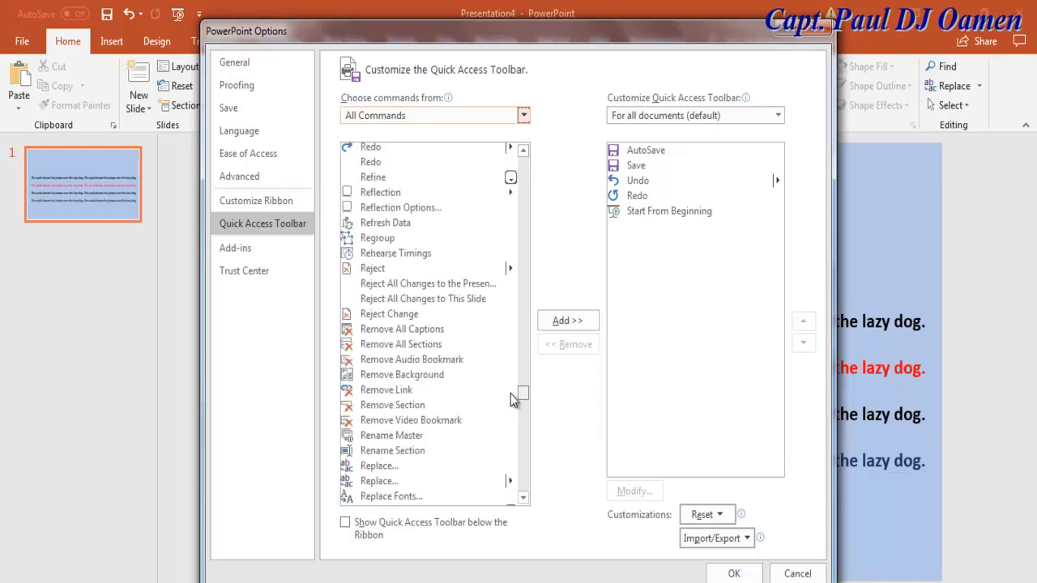
scroll("down", 3)
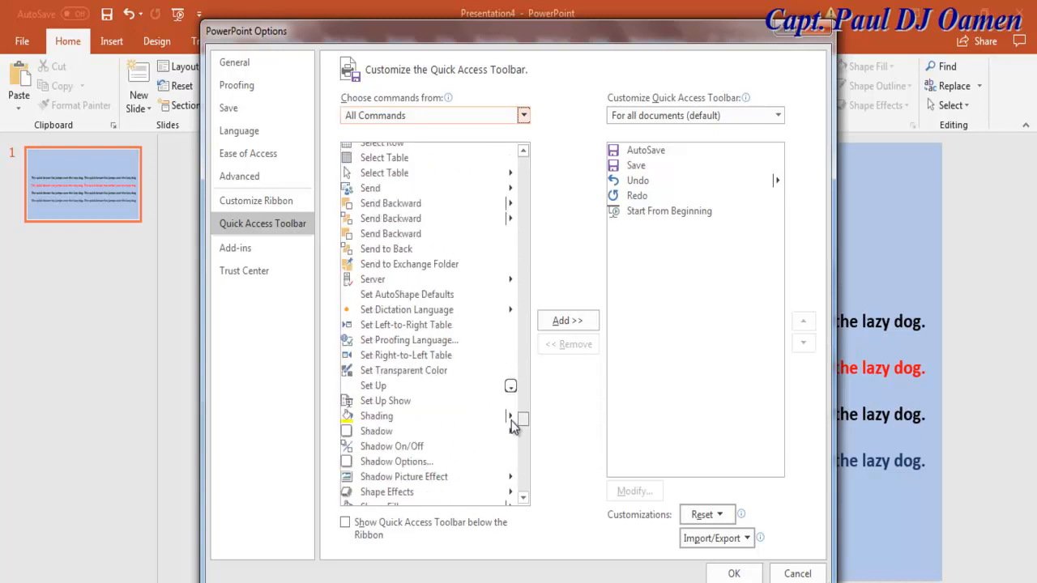
scroll("down", 3)
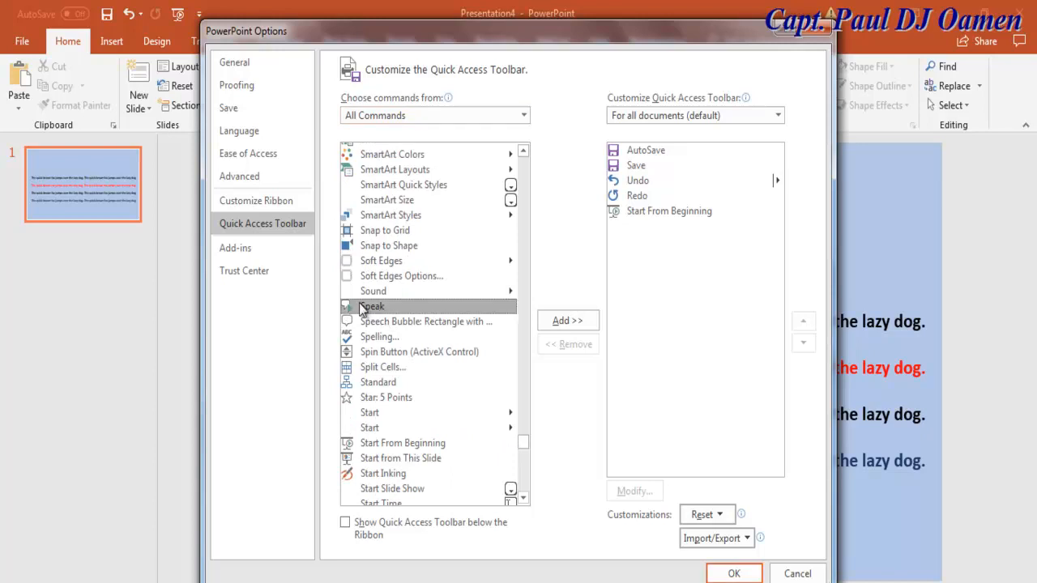
left_click(568, 319)
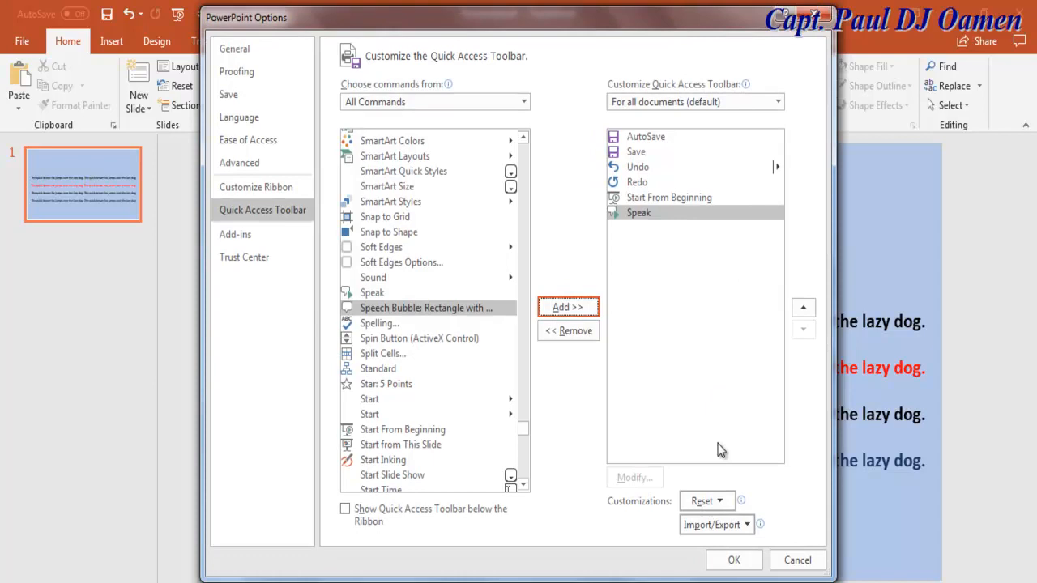
mouse_move(352, 27)
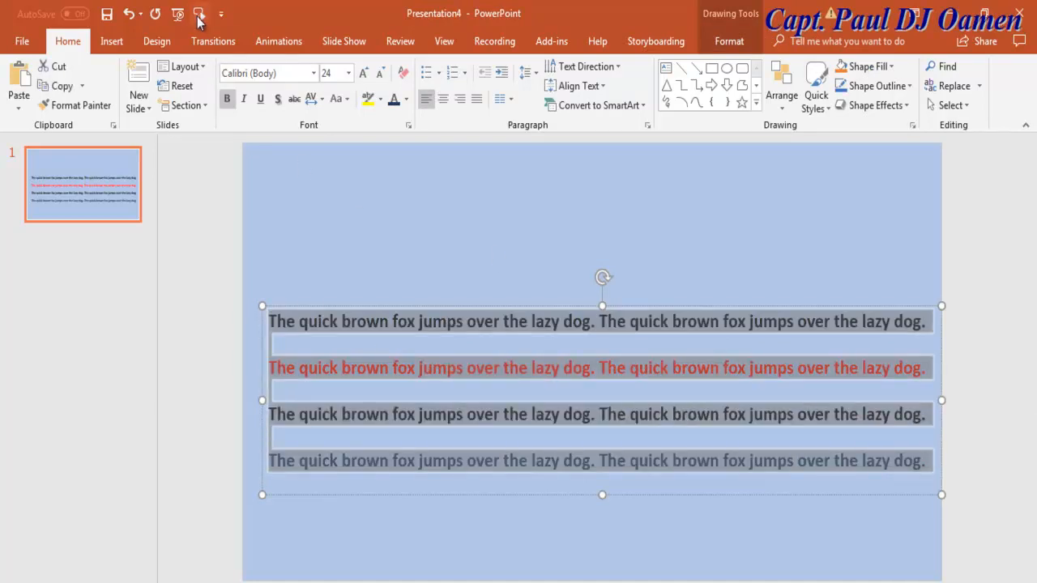
mouse_move(199, 14)
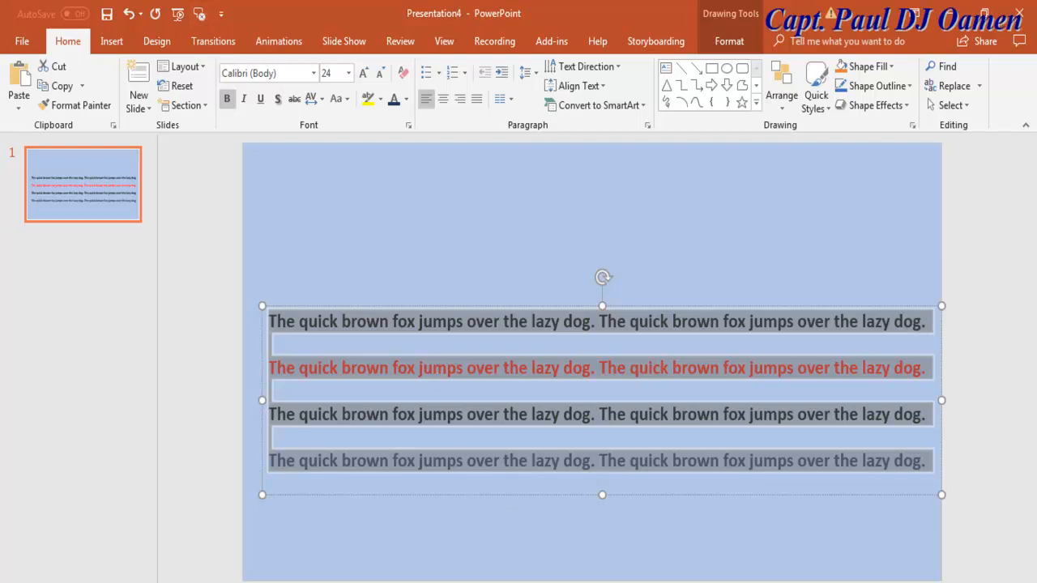
mouse_move(801, 577)
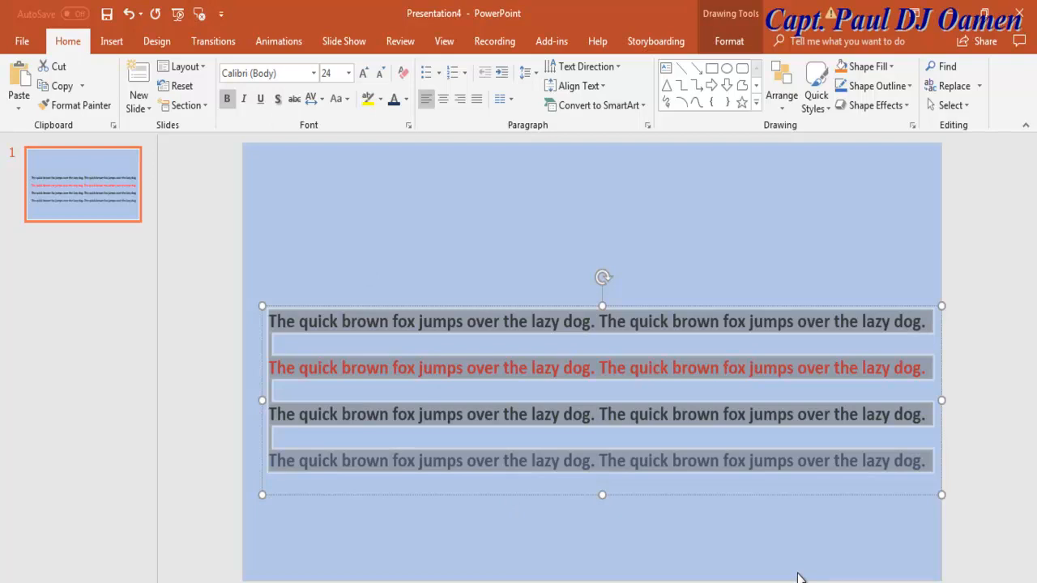
mouse_move(781, 577)
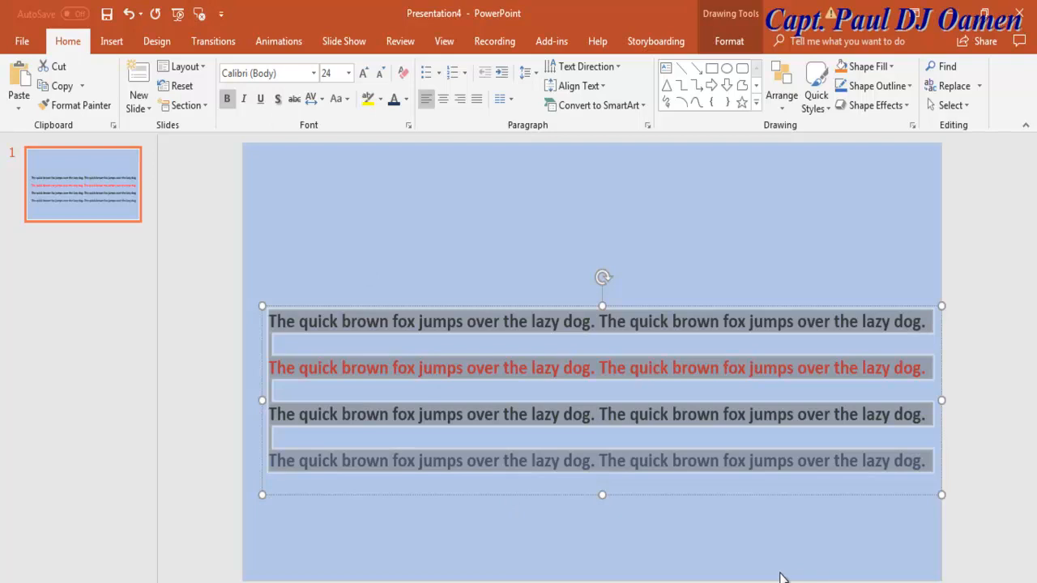
mouse_move(735, 533)
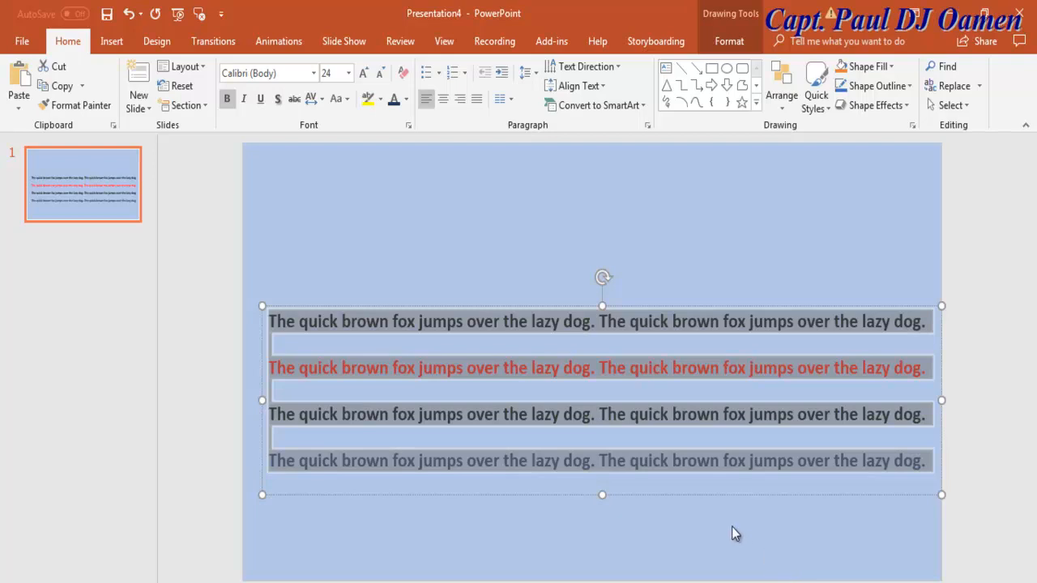
mouse_move(727, 521)
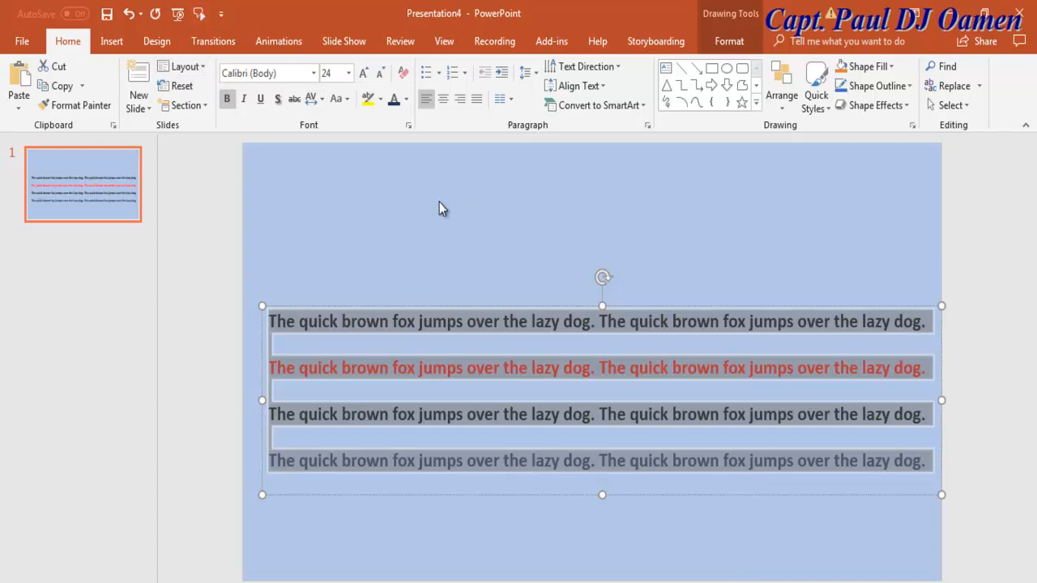
Step: Clear the text selection on the slide
left_click(451, 210)
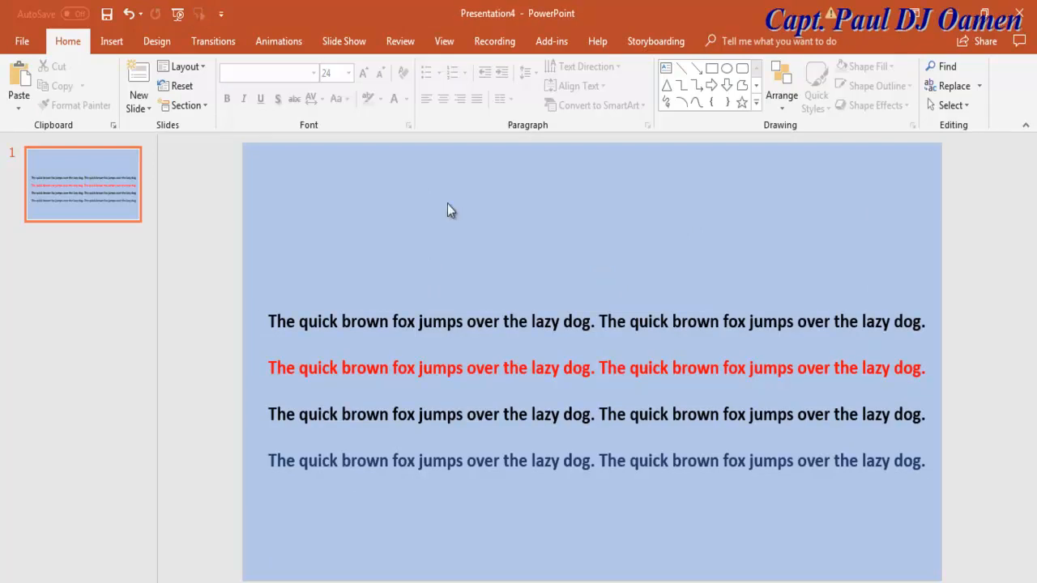